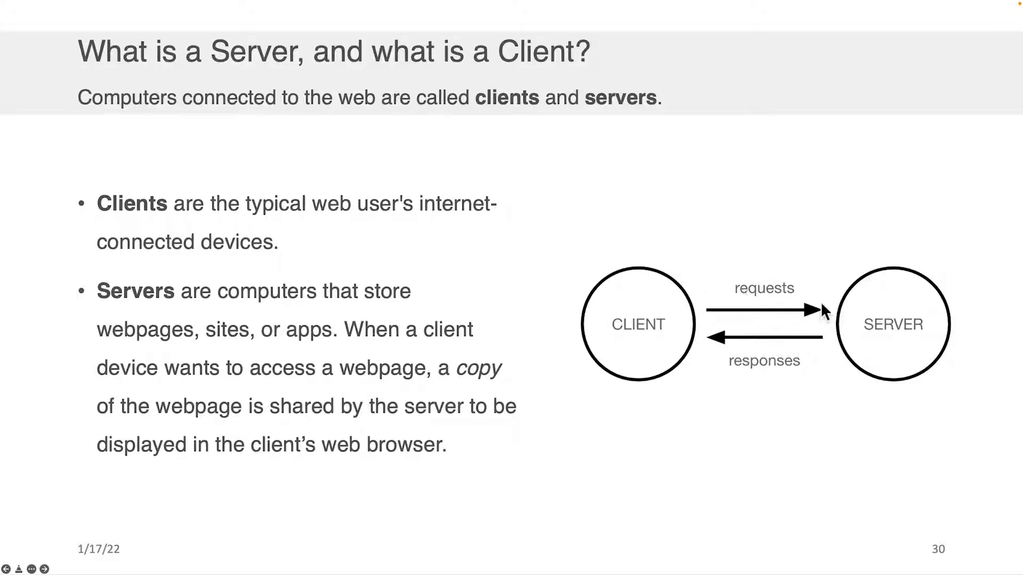
mouse_move(877, 301)
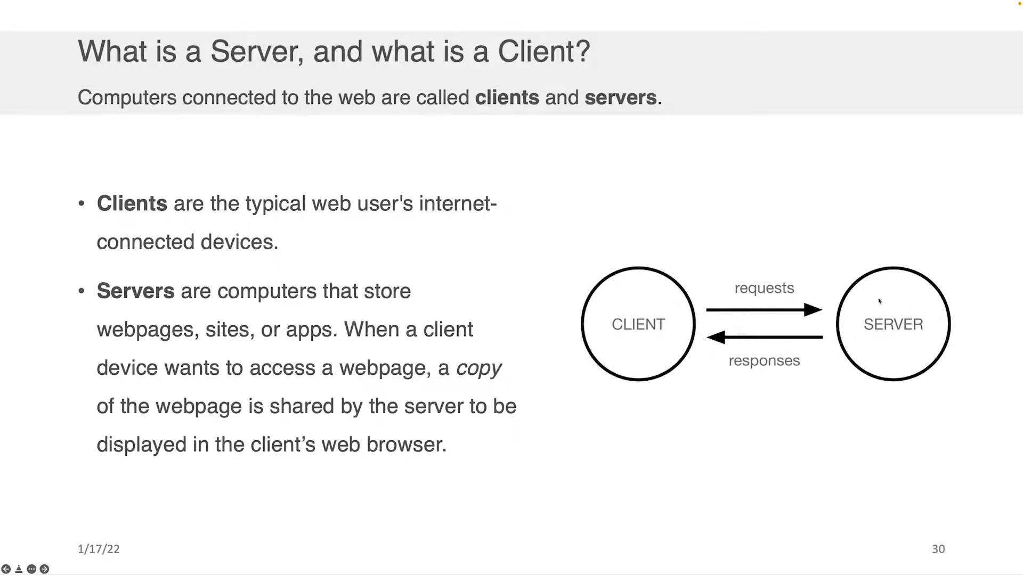
mouse_move(921, 342)
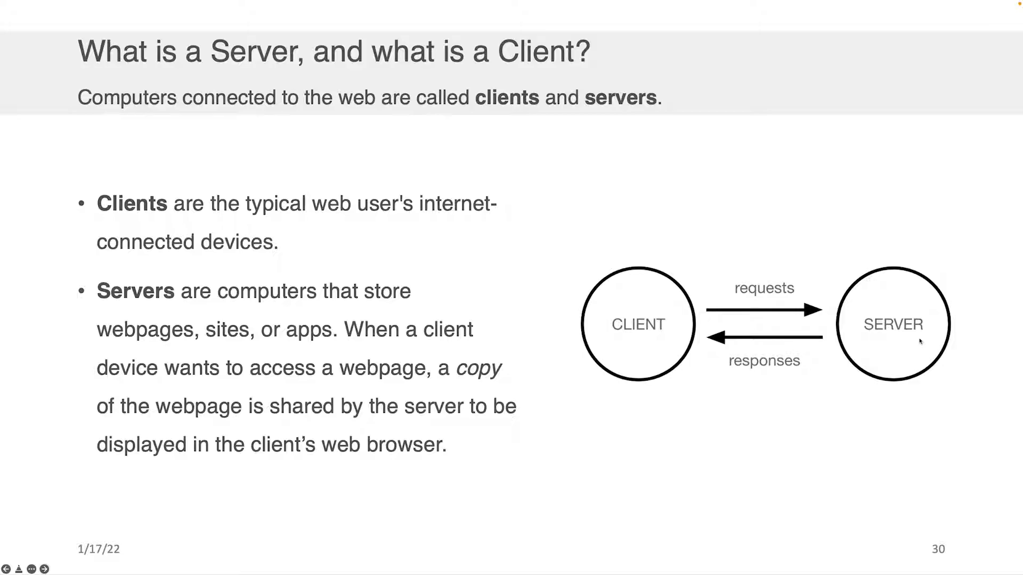
Advance the slideshow through the client-server communication technologies slide to the DNS and HTTP slide.
key(Right)
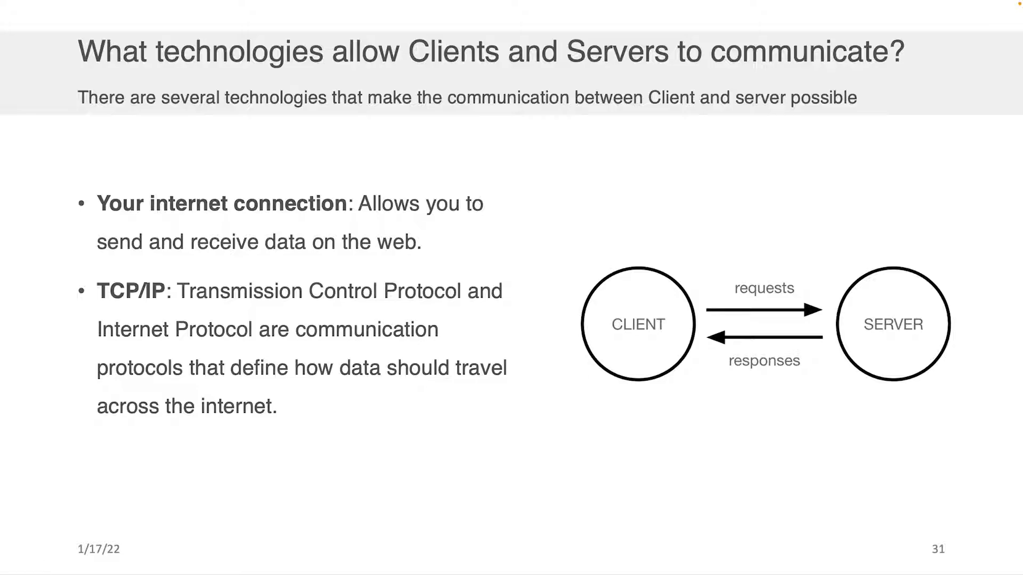
key(right)
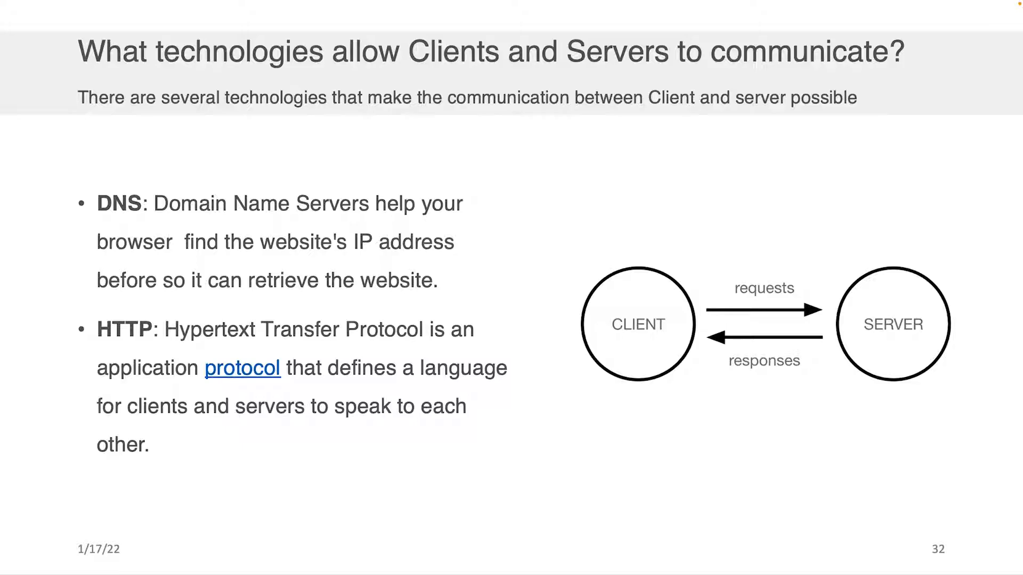
Advance past the DNS and HTTP slide toward the information-exchange slide.
key(Right)
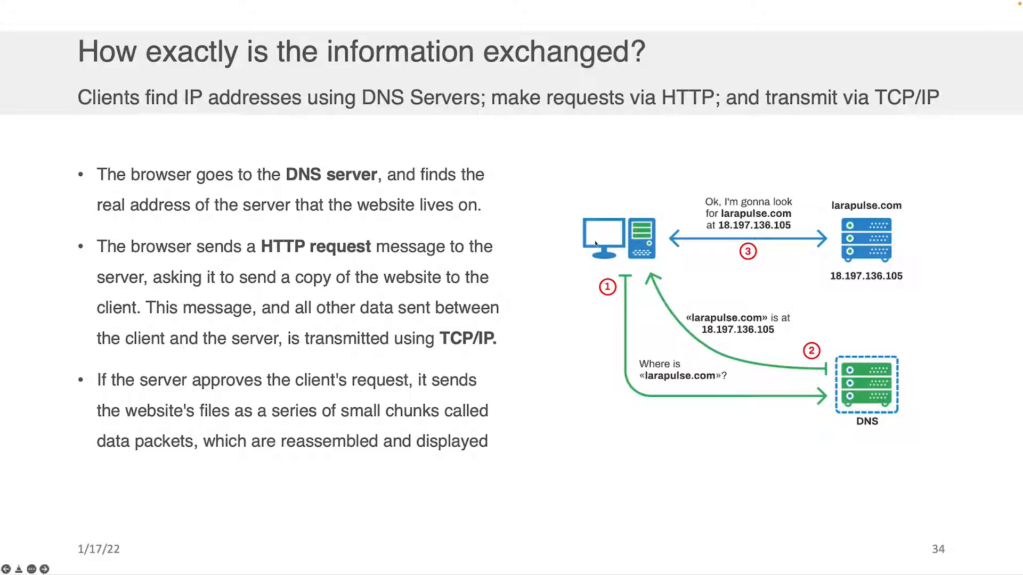
mouse_move(657, 210)
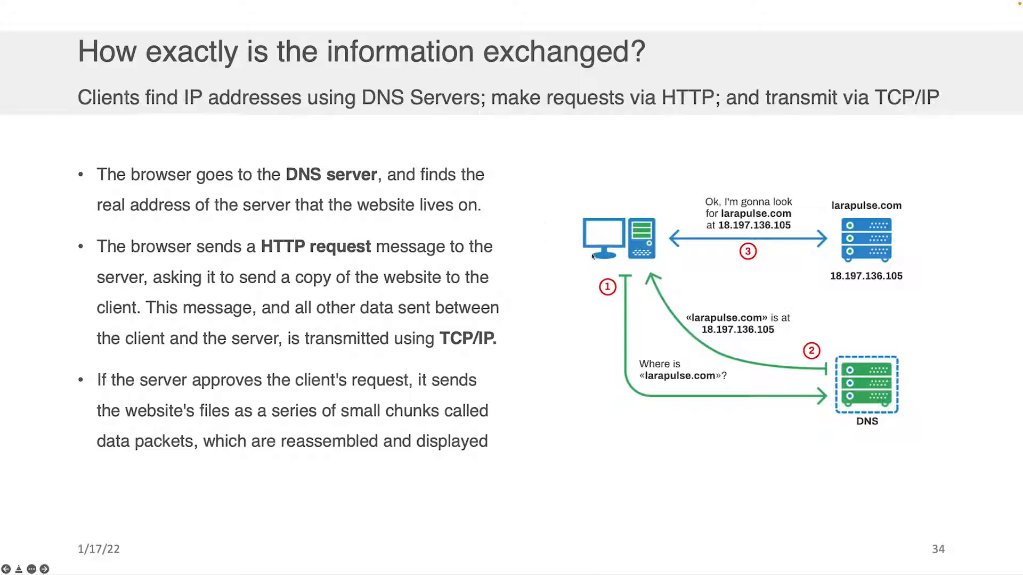
mouse_move(590, 257)
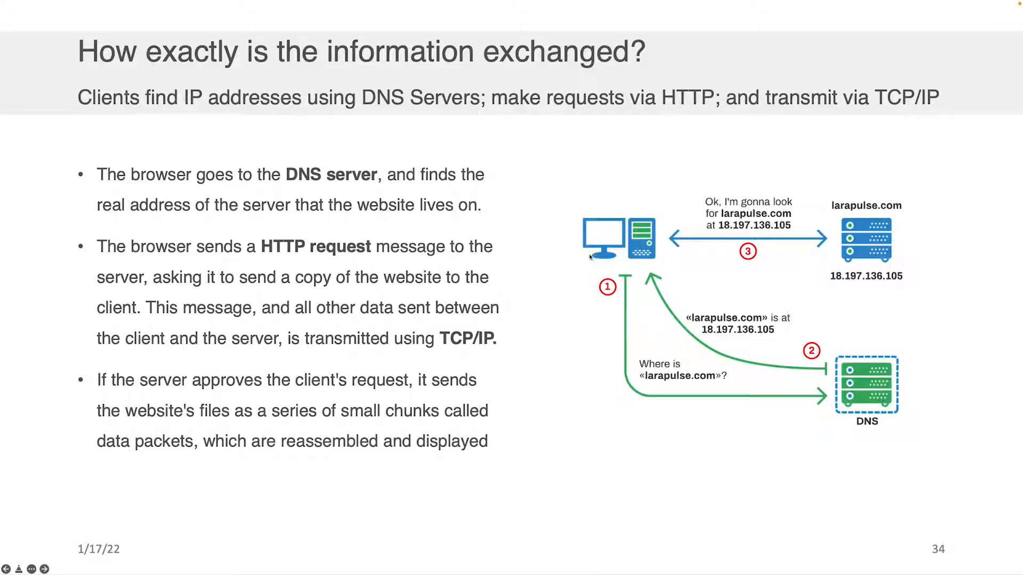
mouse_move(636, 238)
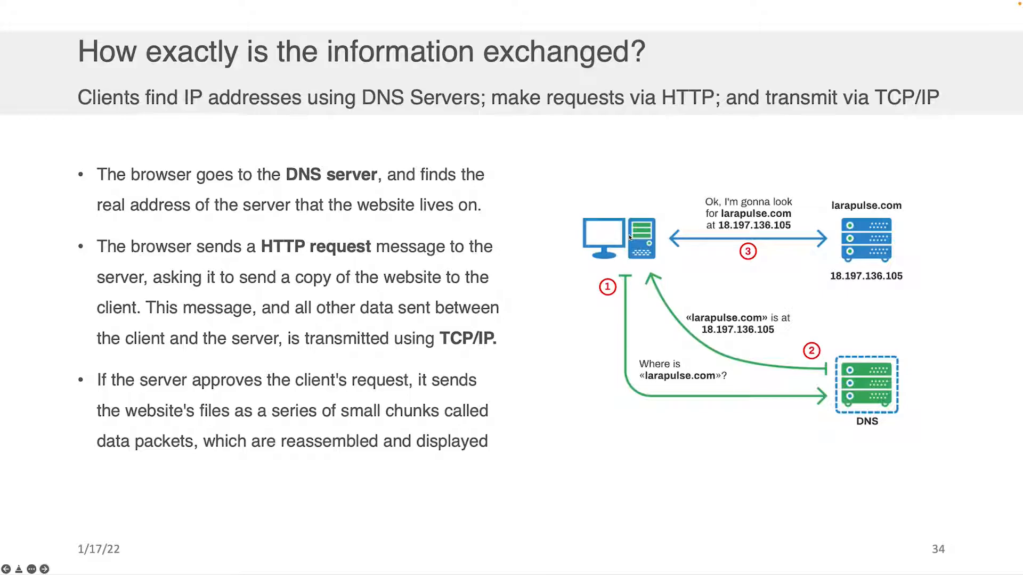
mouse_move(881, 225)
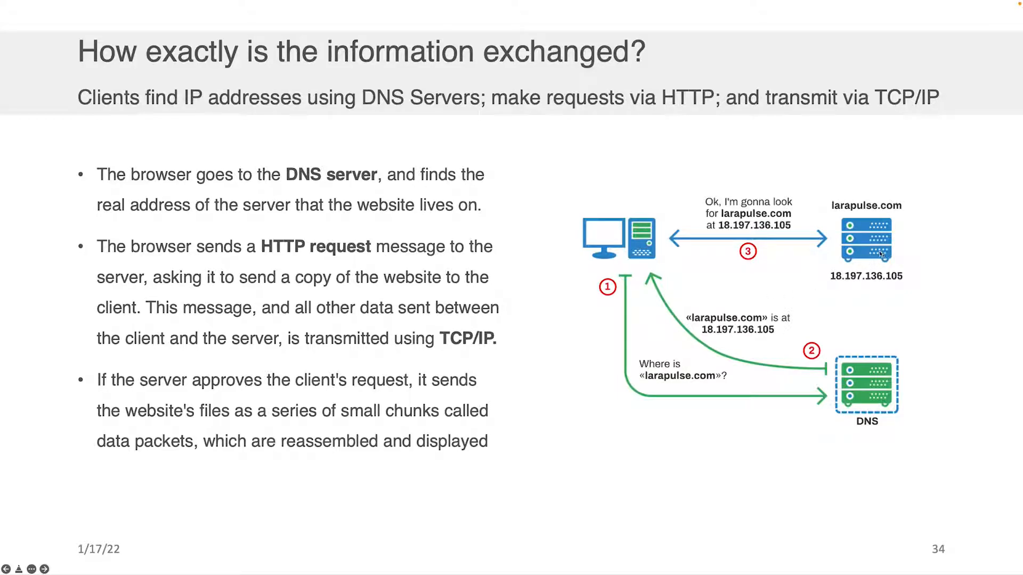
mouse_move(849, 224)
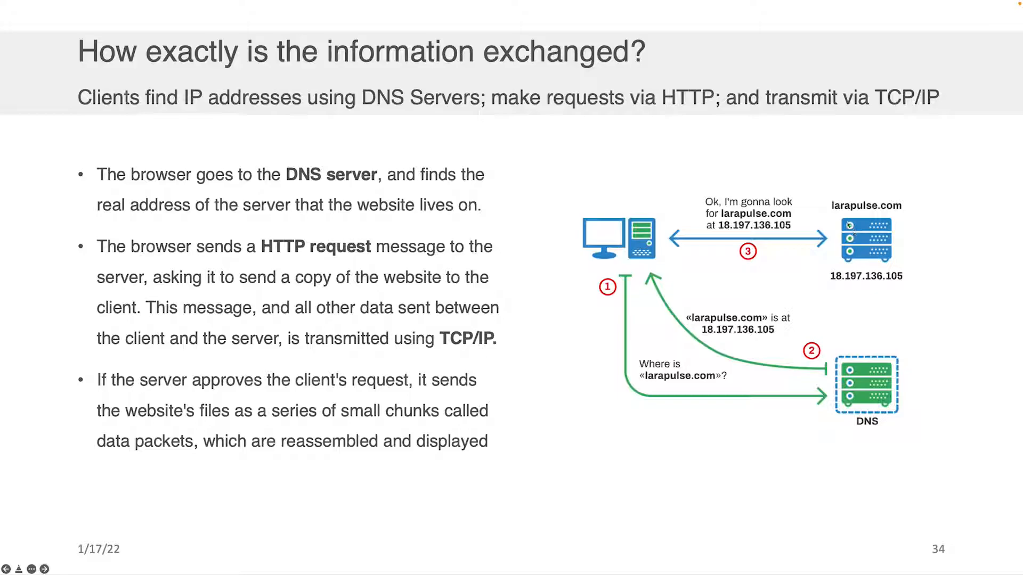
mouse_move(609, 233)
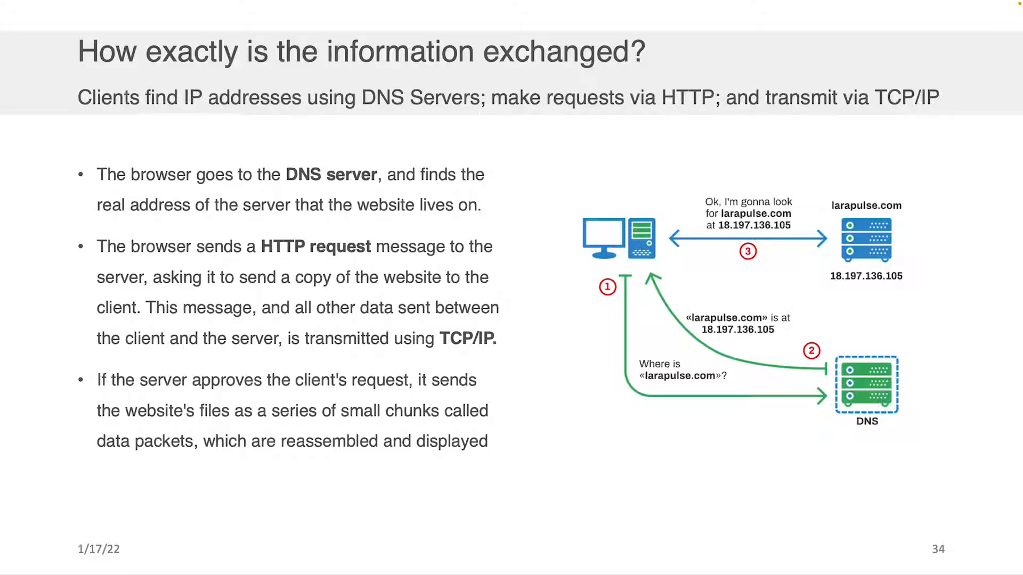
Advance to slide 35 on the code files and assets servers and clients exchange.
key(Right)
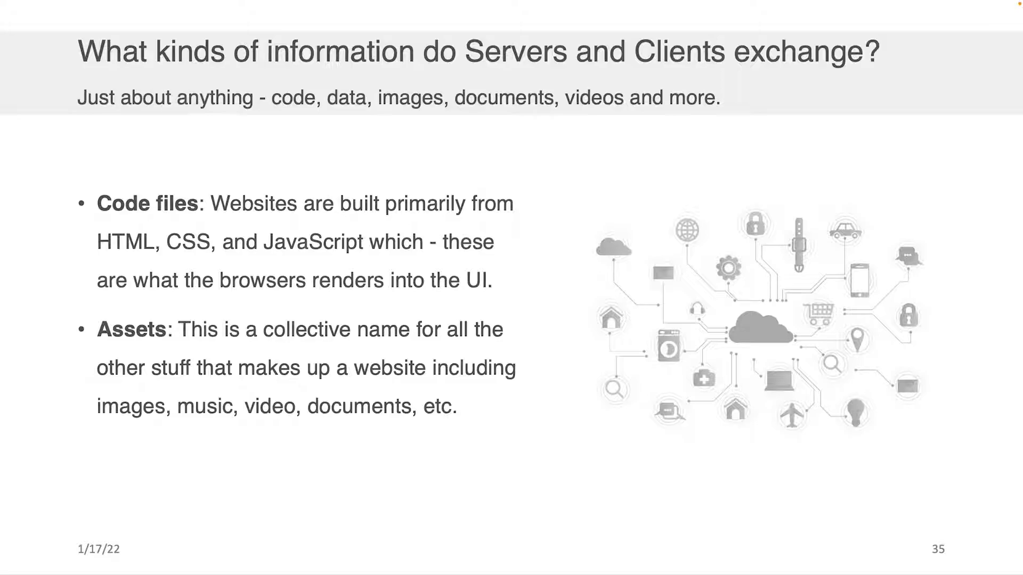
Advance to slide 36 on how browsers parse files and compile code after sharing.
key(Right)
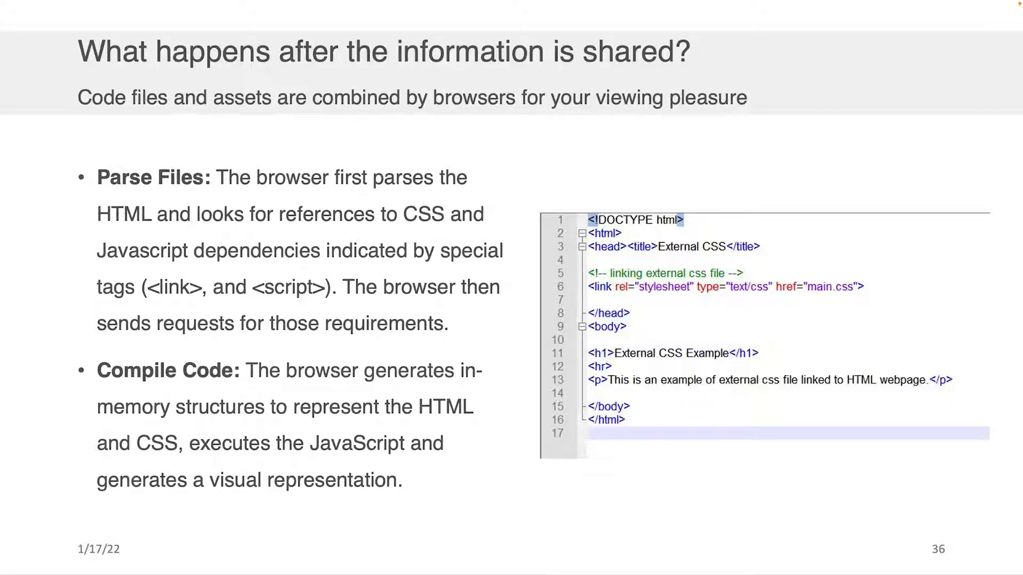
Advance to slide 37, the Conclusion summarising clients, servers, DNS, HTTP and TCP/IP.
key(right)
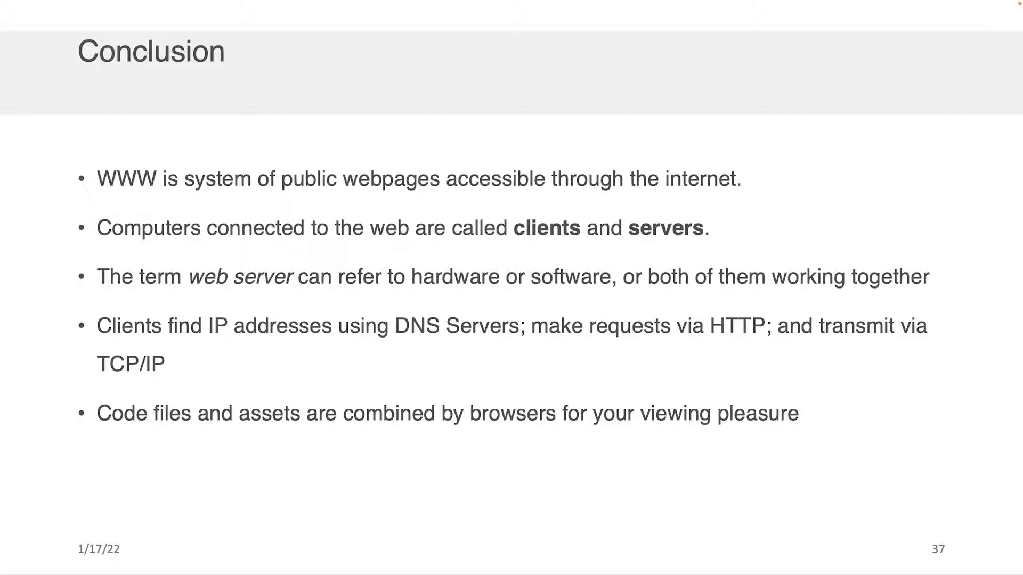